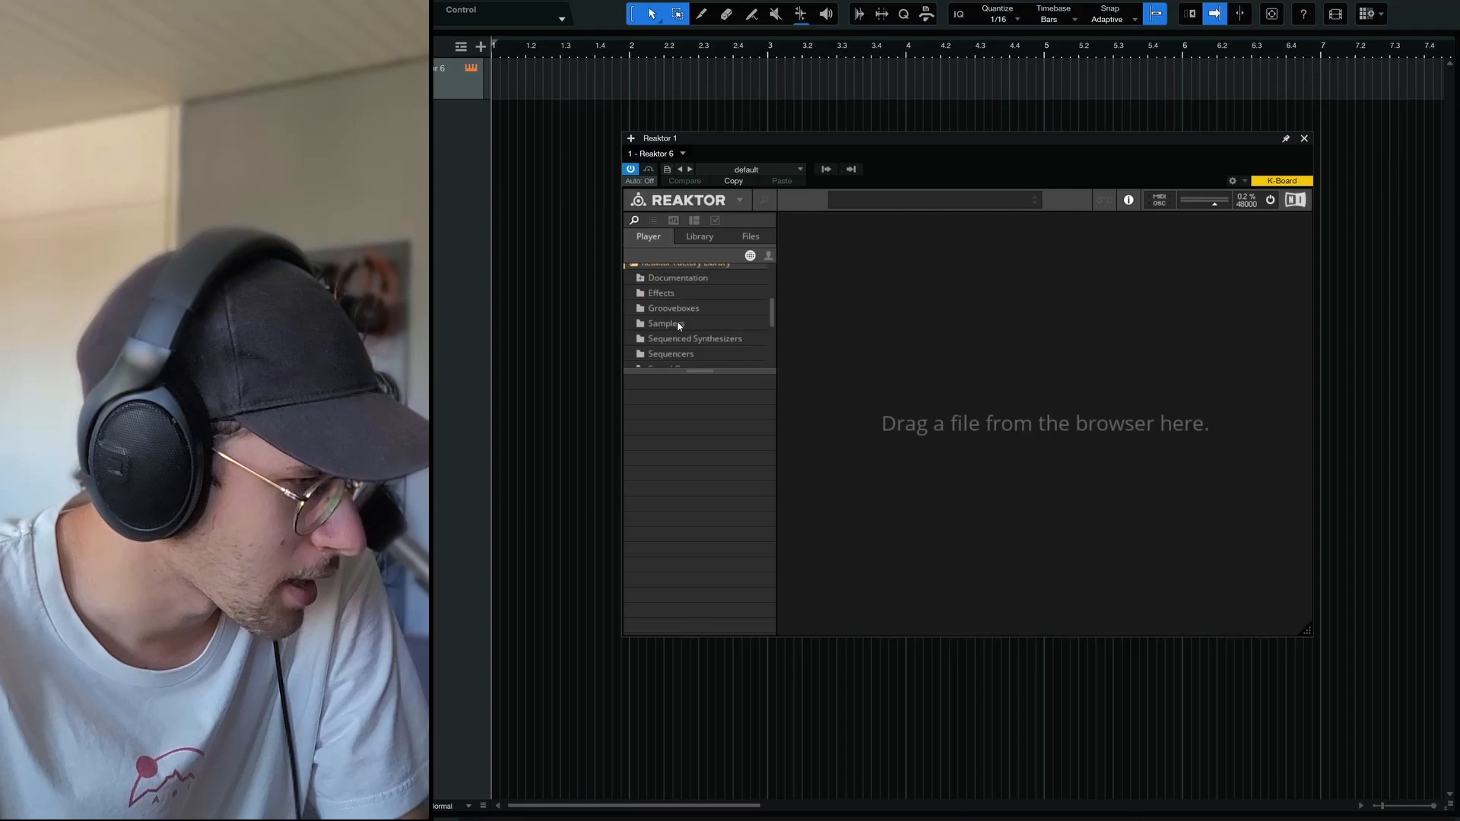
# Step: Load a factory synthesizer ensemble from Reaktor's Synthesizers folder into the Player
pyautogui.scroll(-3)
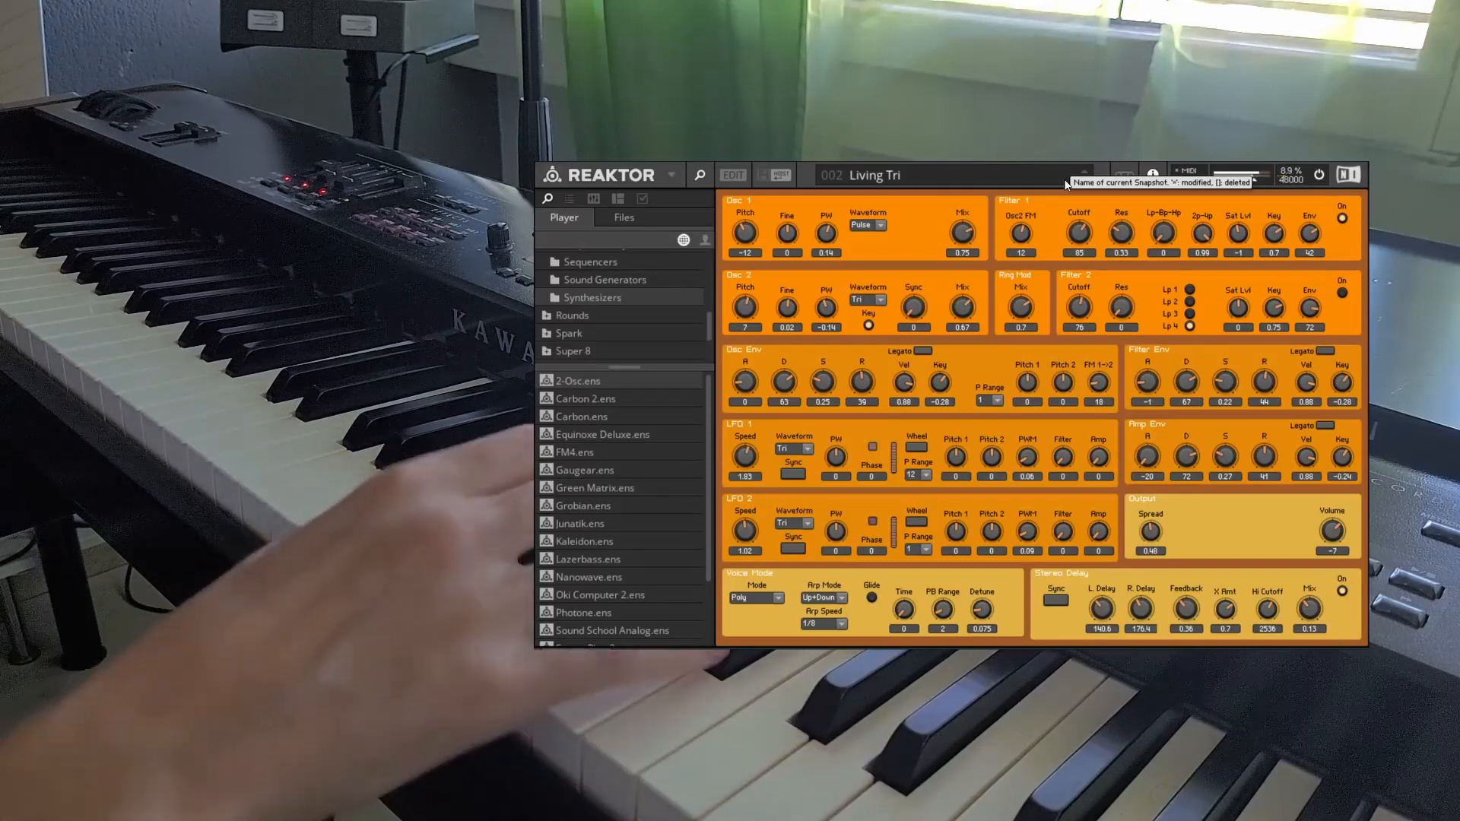
pyautogui.click(1124, 175)
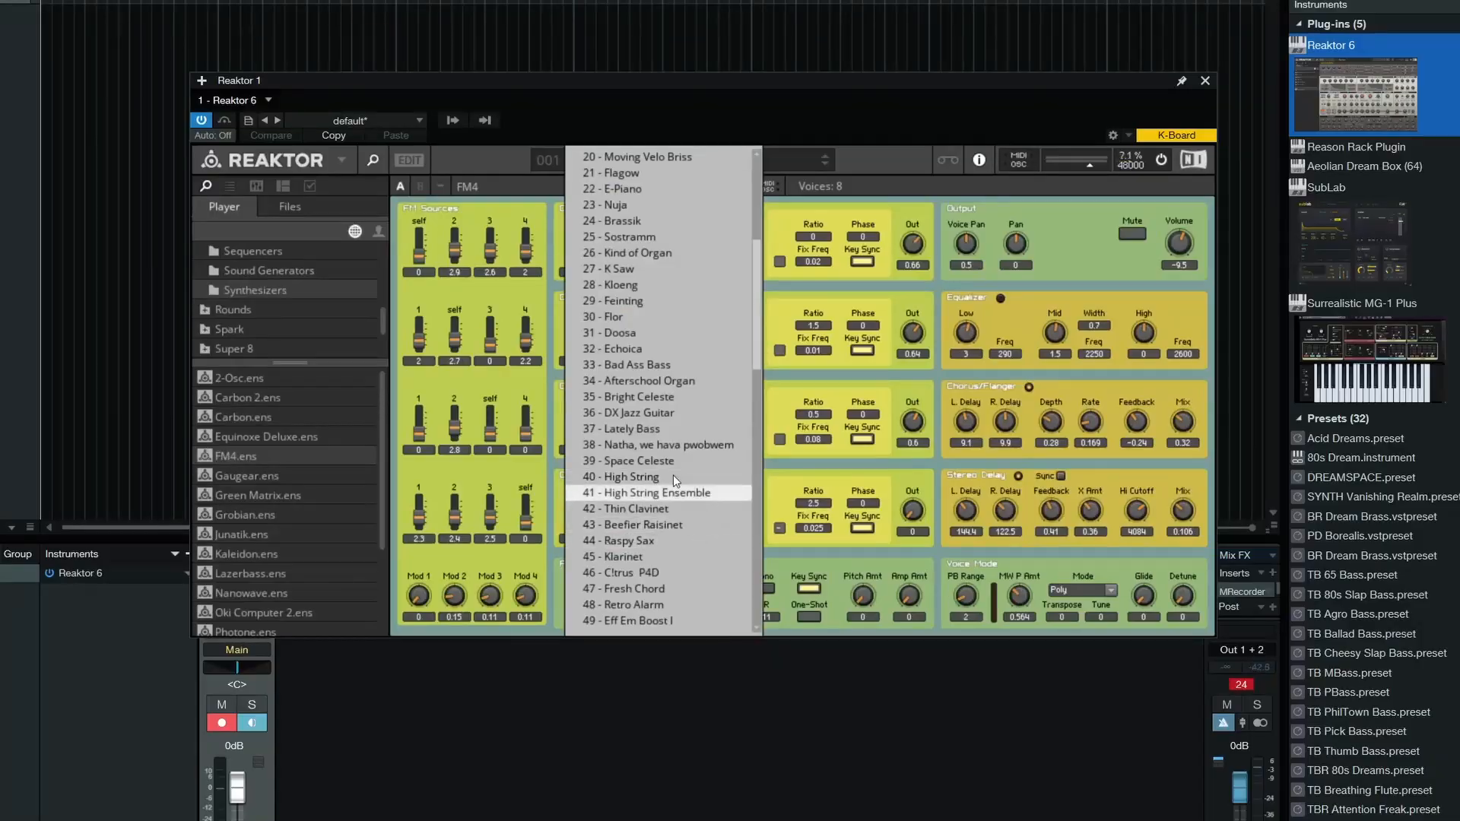
# Step: Select FM4's snapshot 41 - High String Ensemble
pyautogui.click(617, 476)
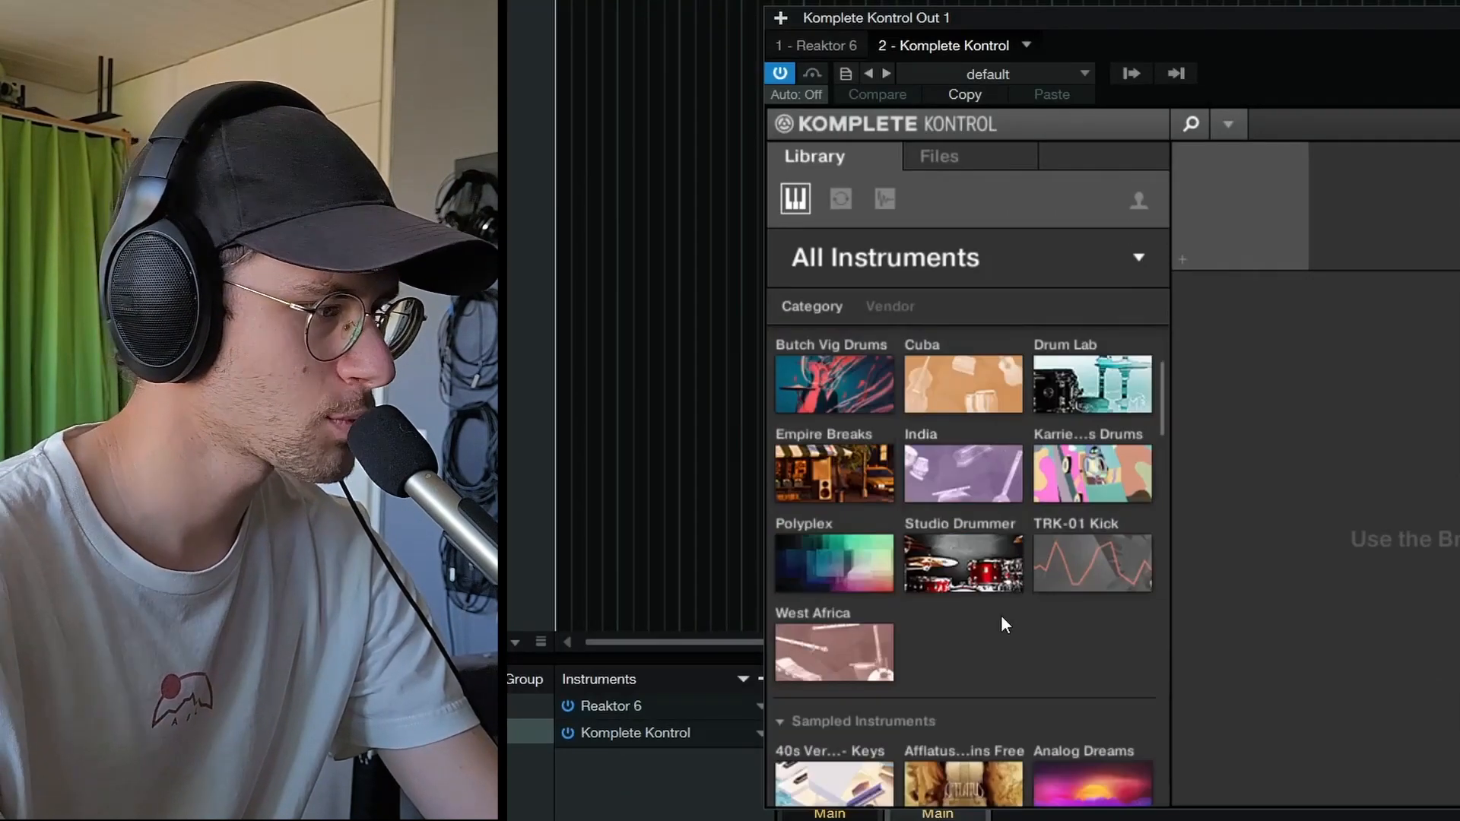
# Step: Filter Komplete Kontrol's Reaktor library by an instrument type tag
pyautogui.scroll(-3)
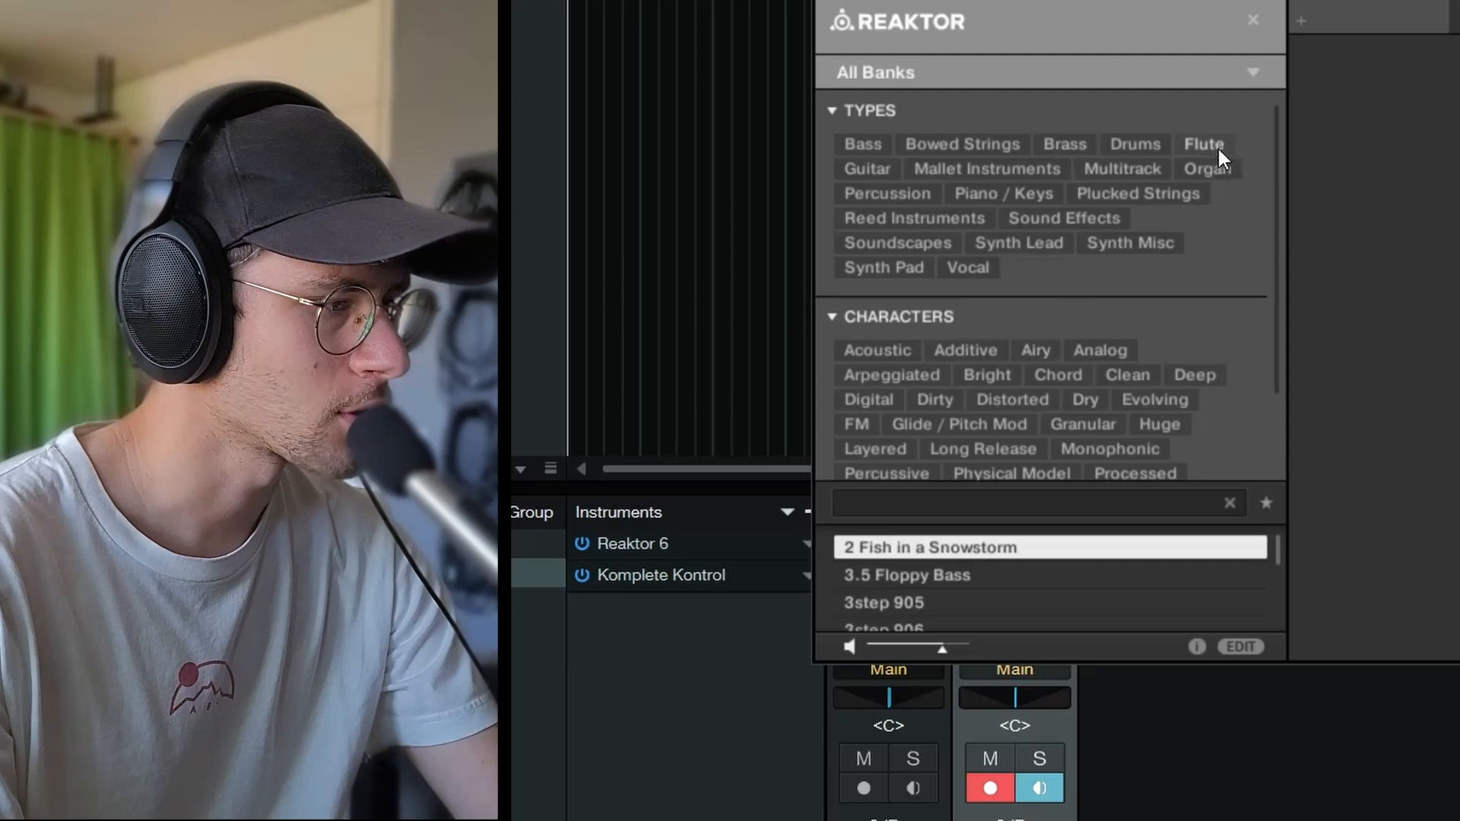
pyautogui.click(1205, 143)
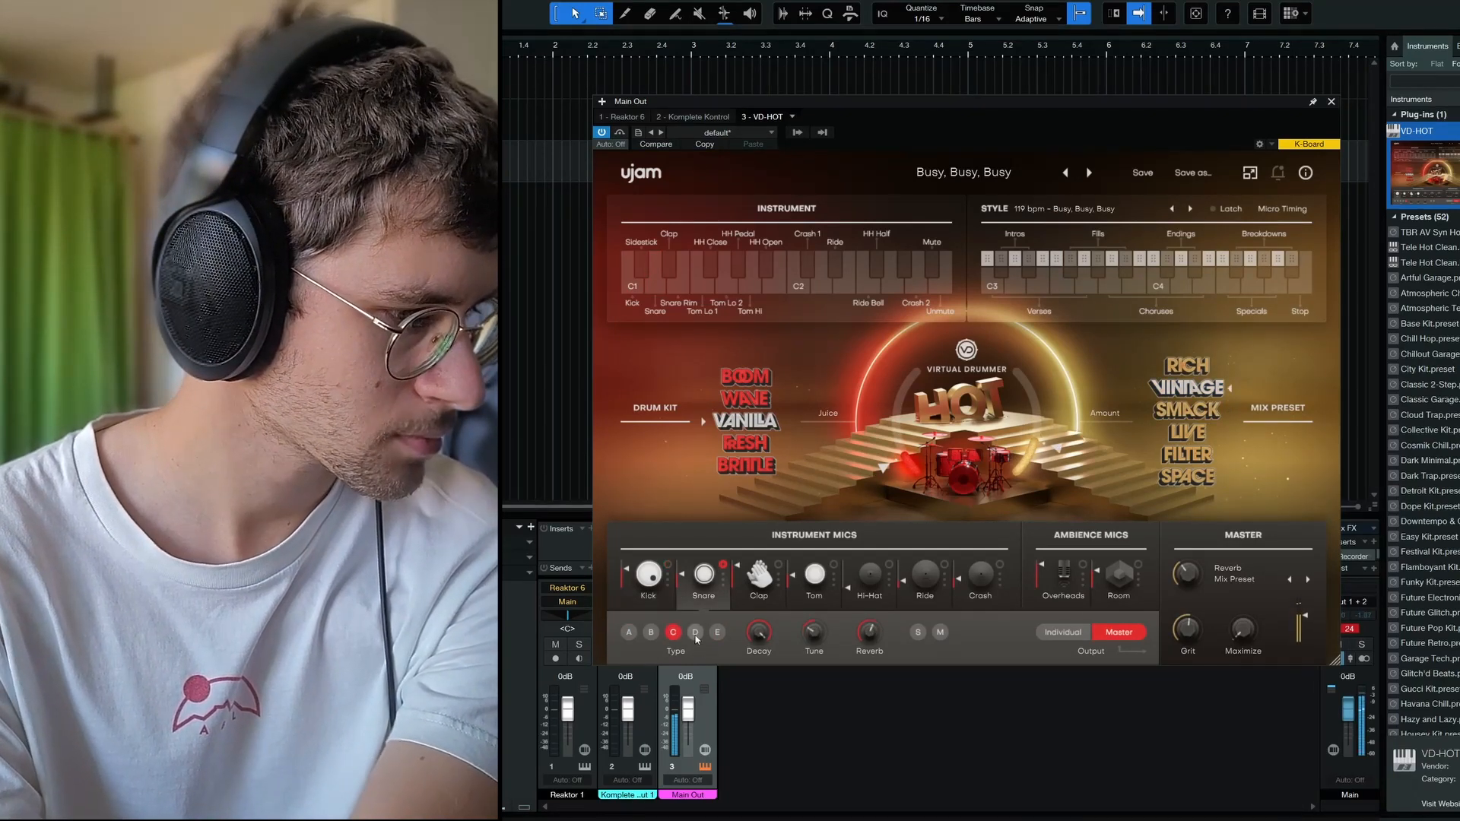
# Step: Pick a snare Type variation under VD-HOT's Instrument Mics for the Busy, Busy, Busy kit
pyautogui.click(695, 633)
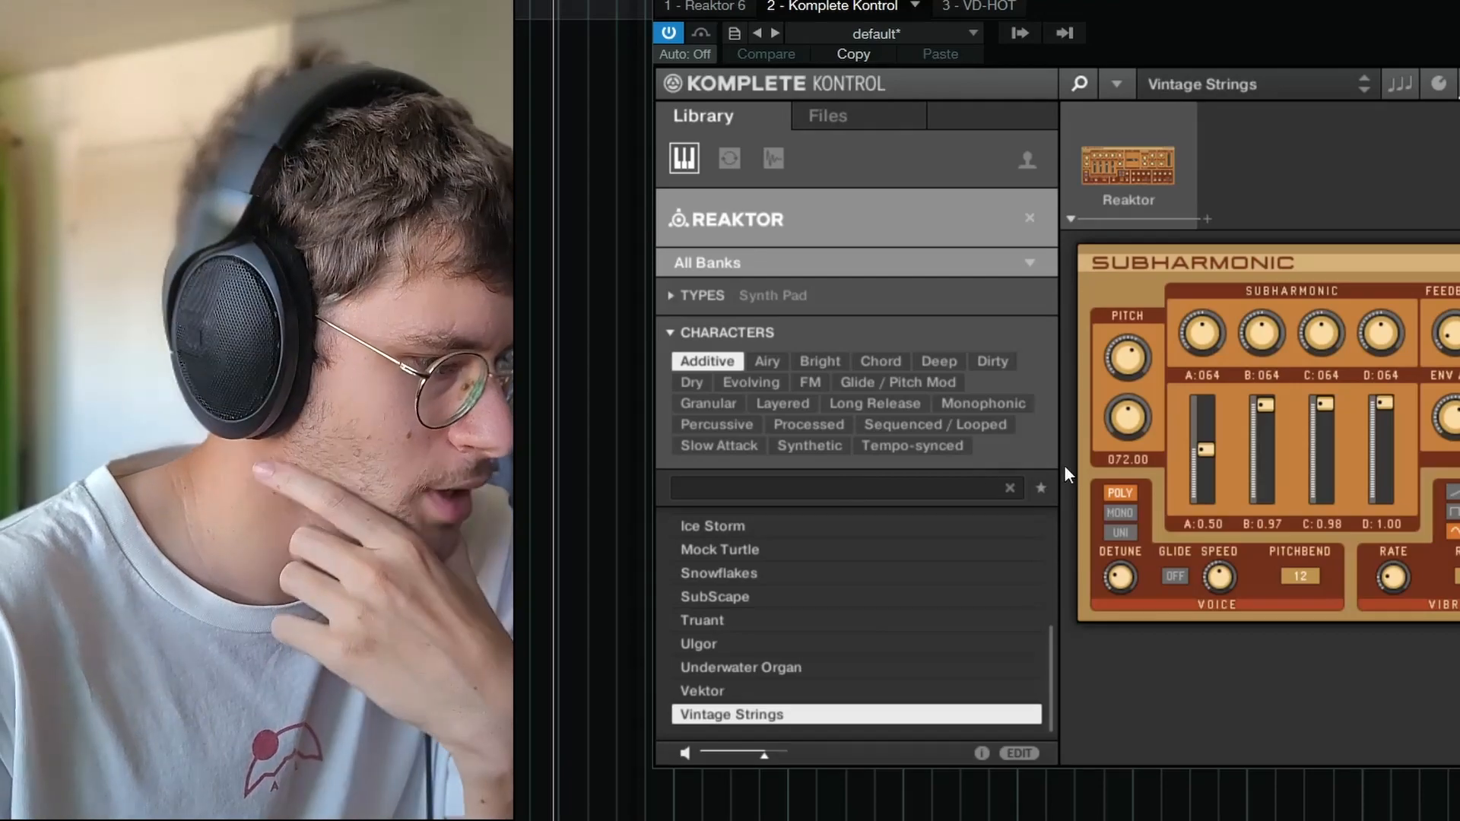
pyautogui.moveTo(1347, 297)
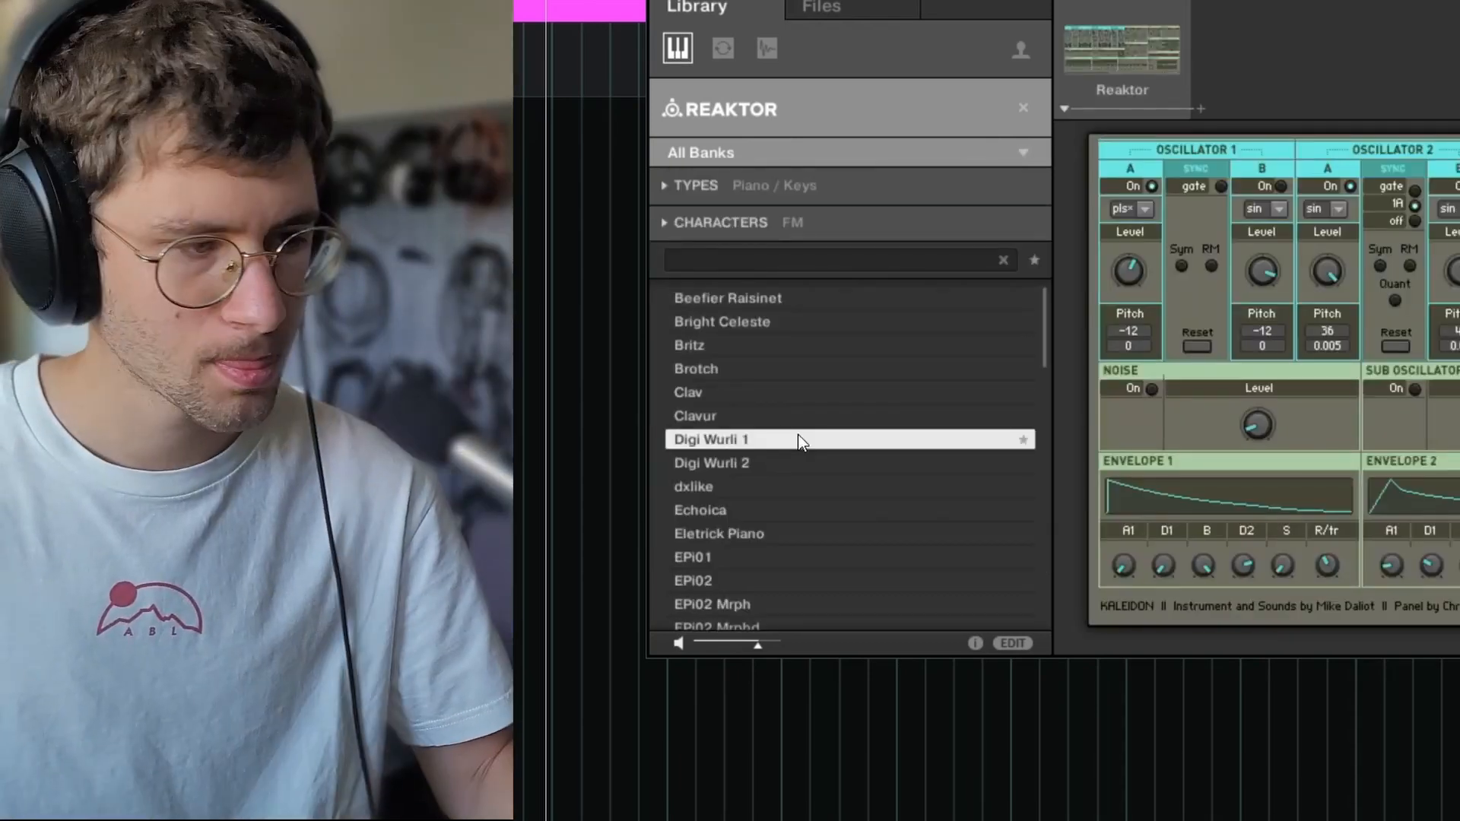
# Step: Audition Digi Wurli 2, then load the dxlike FM keys sound
pyautogui.click(710, 462)
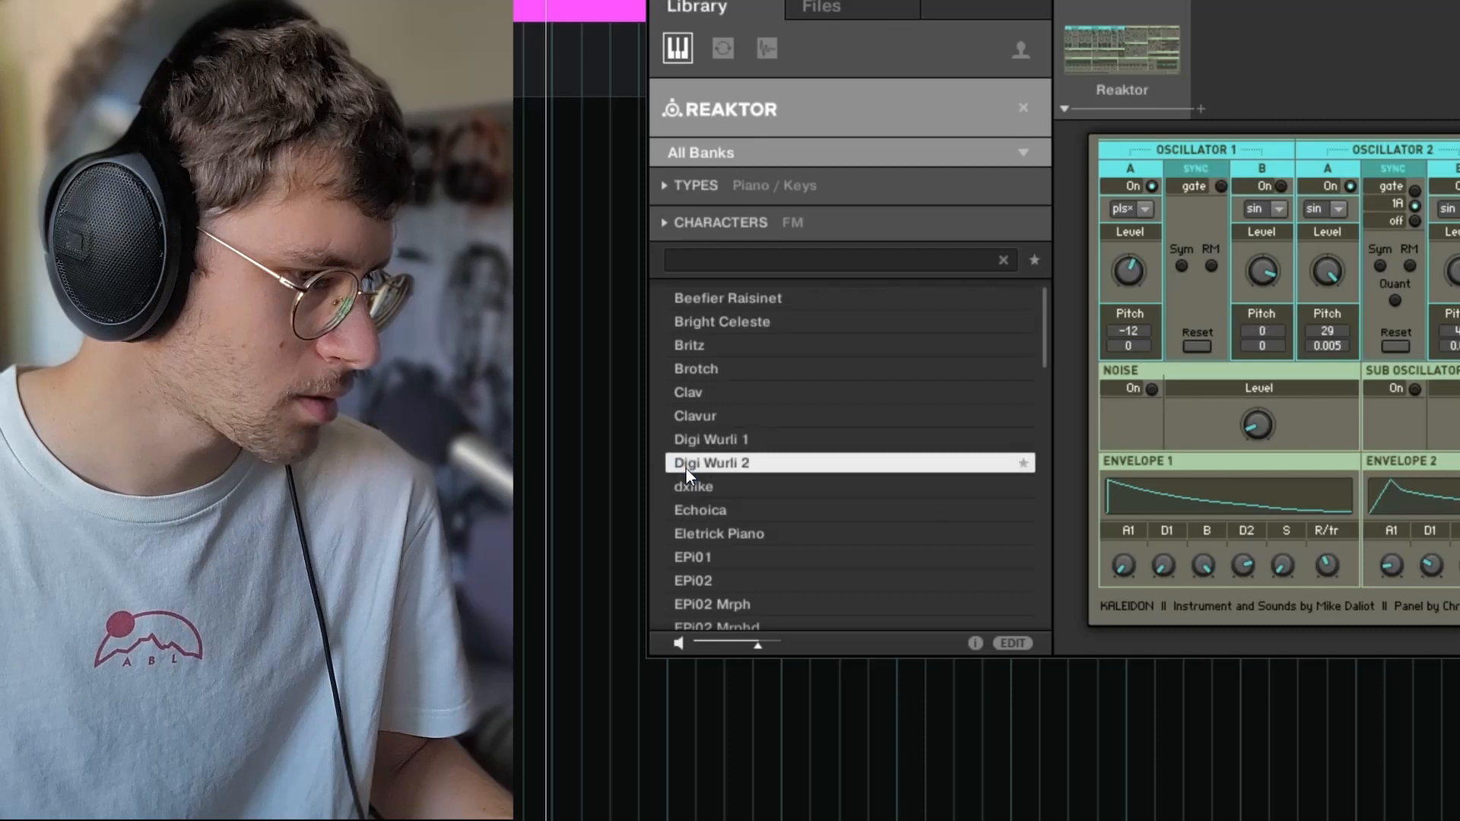
pyautogui.click(694, 487)
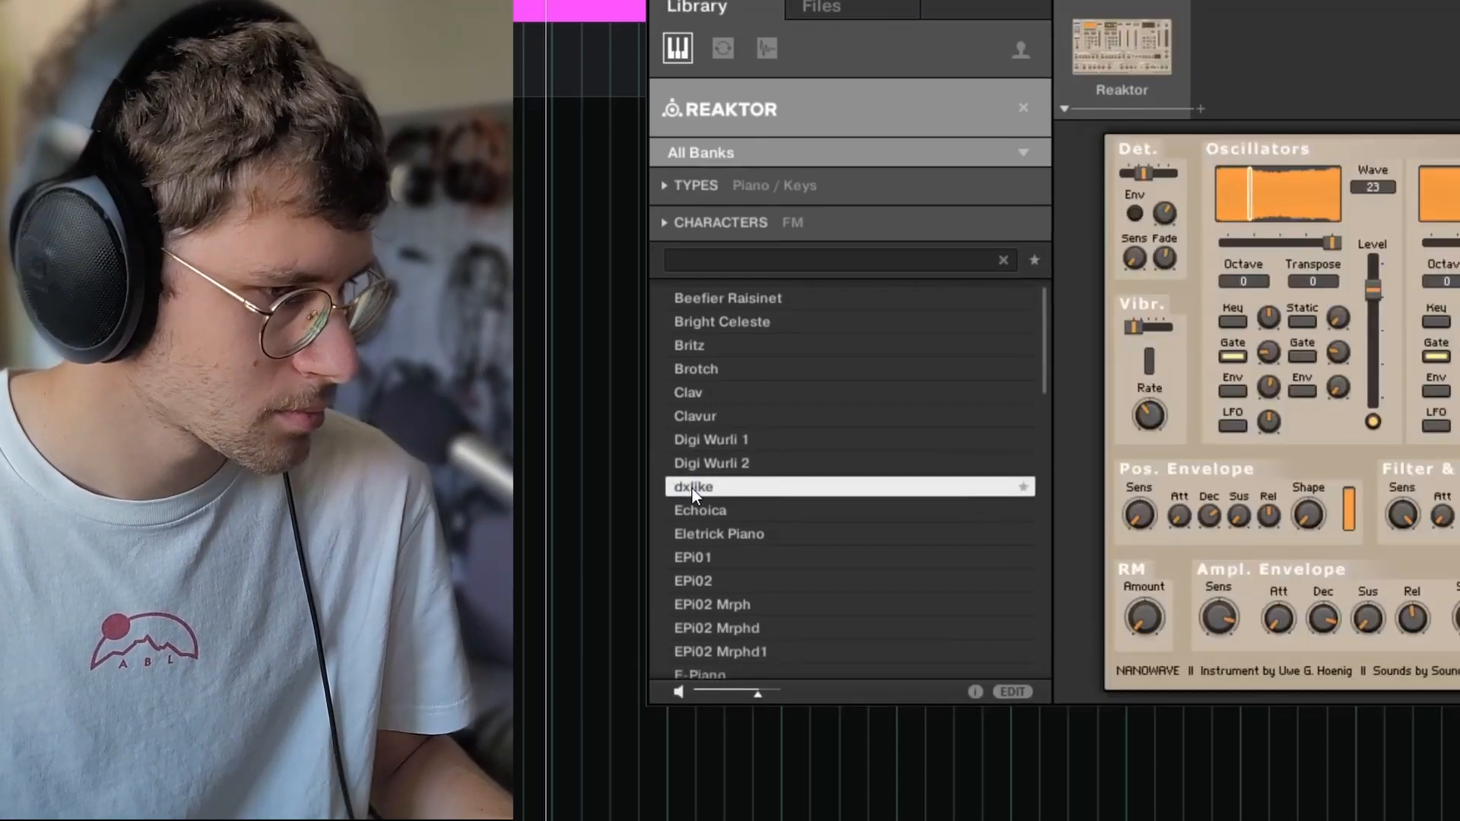